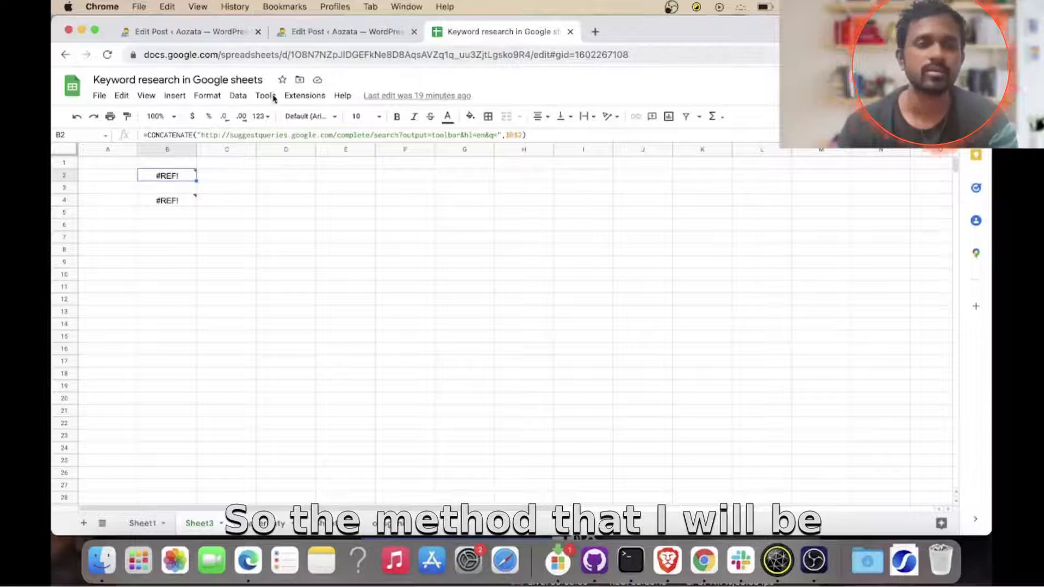
Step: Inspect the B2 suggest-query formula, view the apple XML suggestions page, and return to the spreadsheet
{"action": "double_click", "coordinate": [167, 175]}
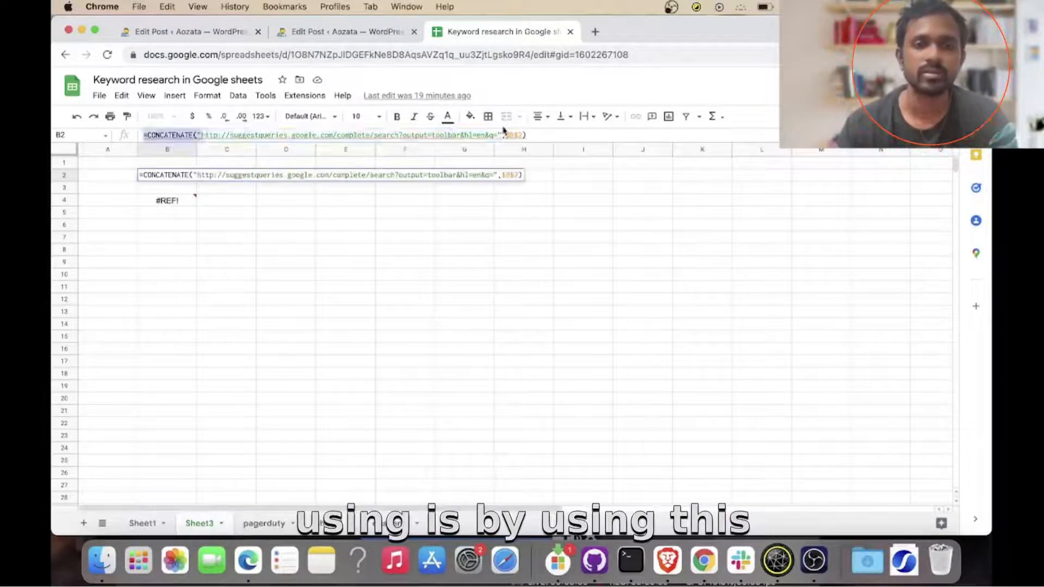
{"action": "left_click", "coordinate": [595, 32]}
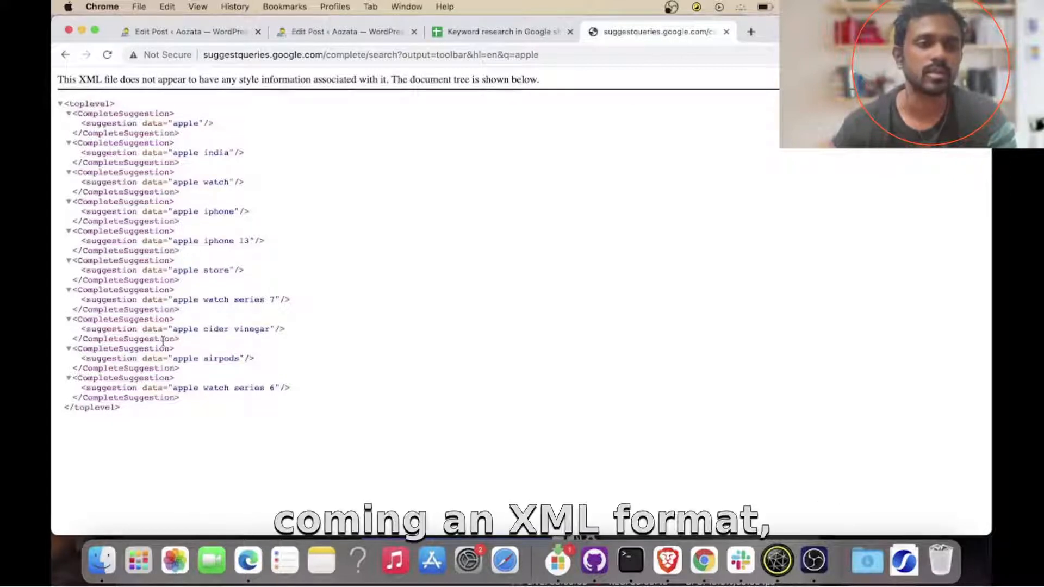
{"action": "mouse_move", "coordinate": [193, 166]}
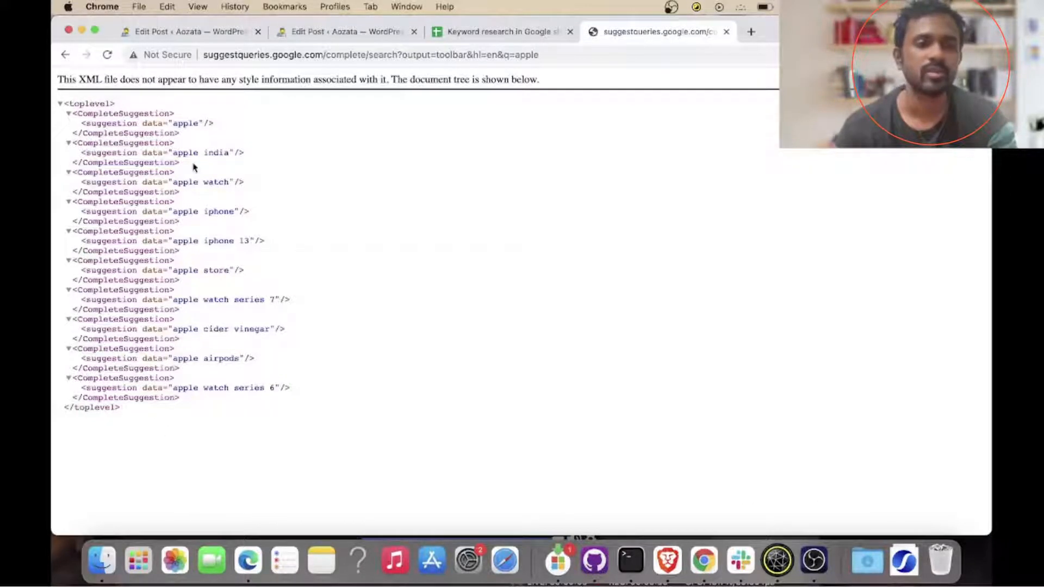
{"action": "mouse_move", "coordinate": [229, 396]}
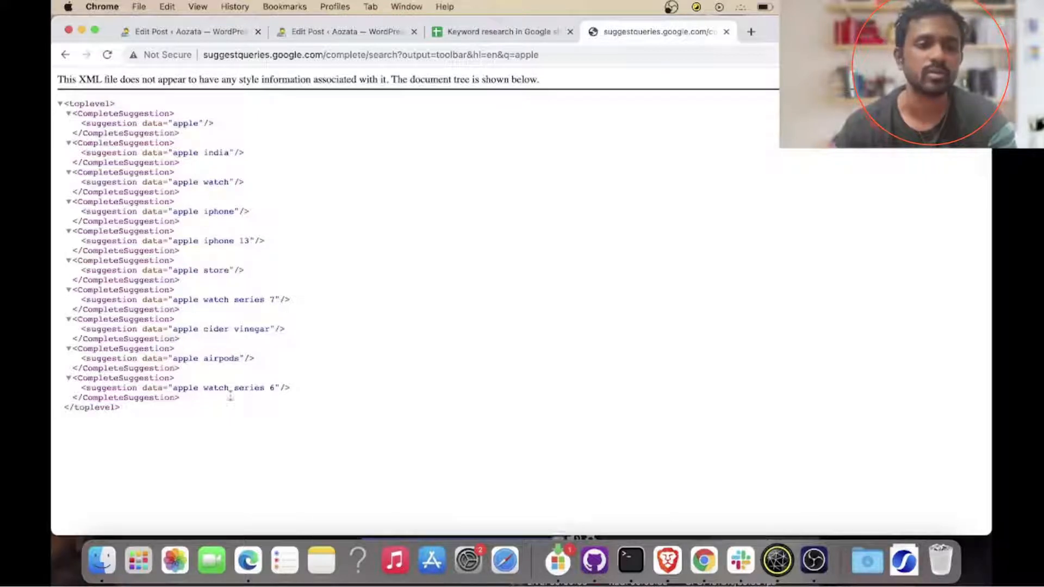
{"action": "mouse_move", "coordinate": [344, 203]}
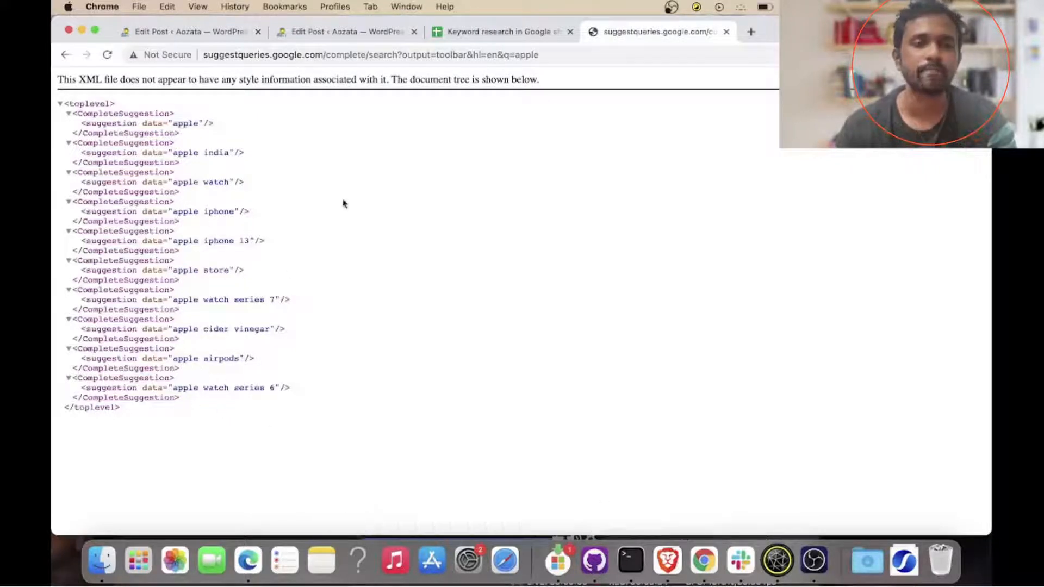
{"action": "left_click", "coordinate": [502, 32]}
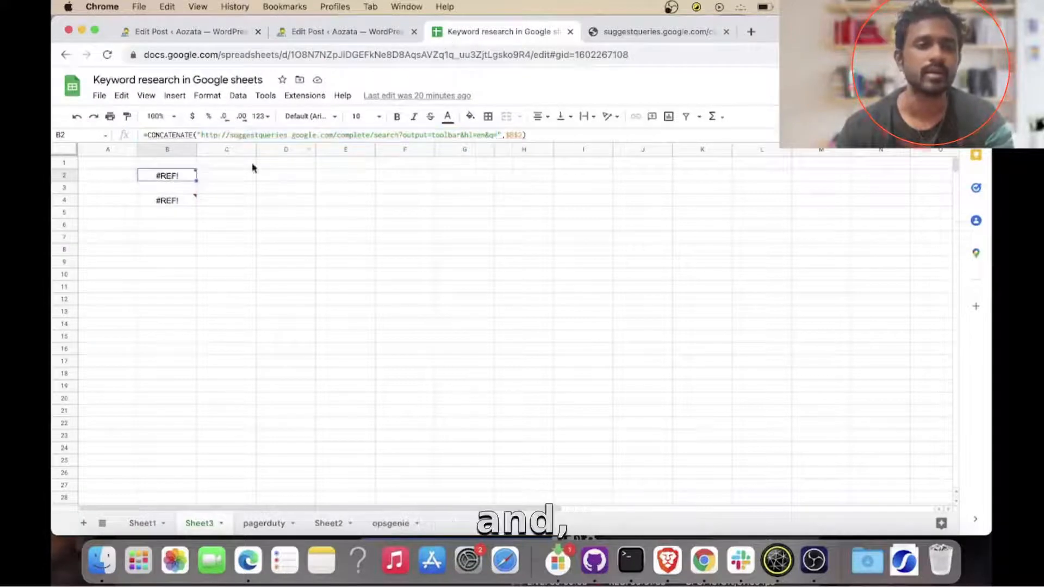
Step: Enter the seed keyword apple in A2 and place the base suggestqueries URL in B1
{"action": "left_click", "coordinate": [107, 175]}
{"action": "type", "text": "apple"}
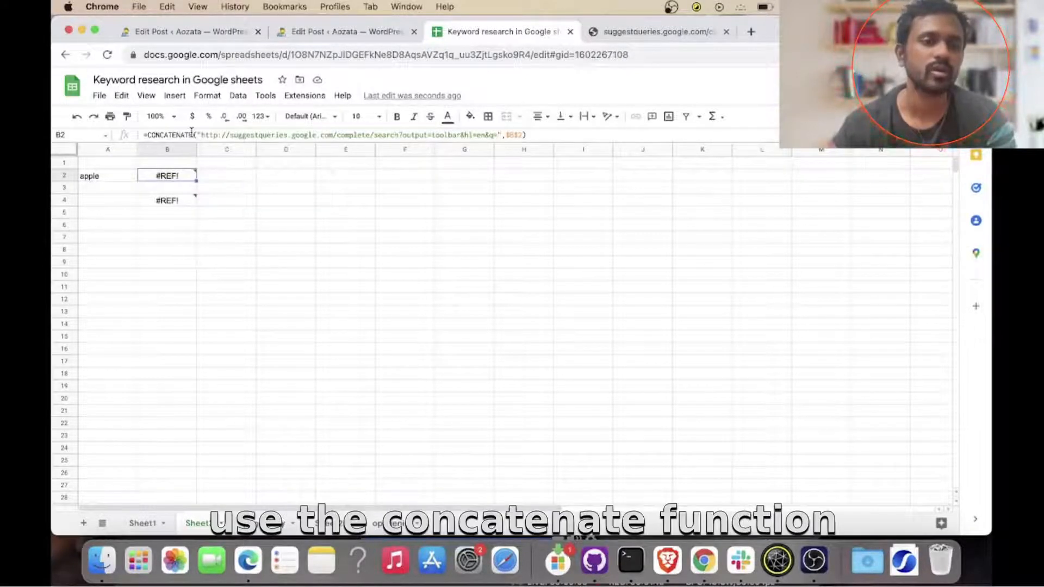
{"action": "double_click", "coordinate": [167, 175]}
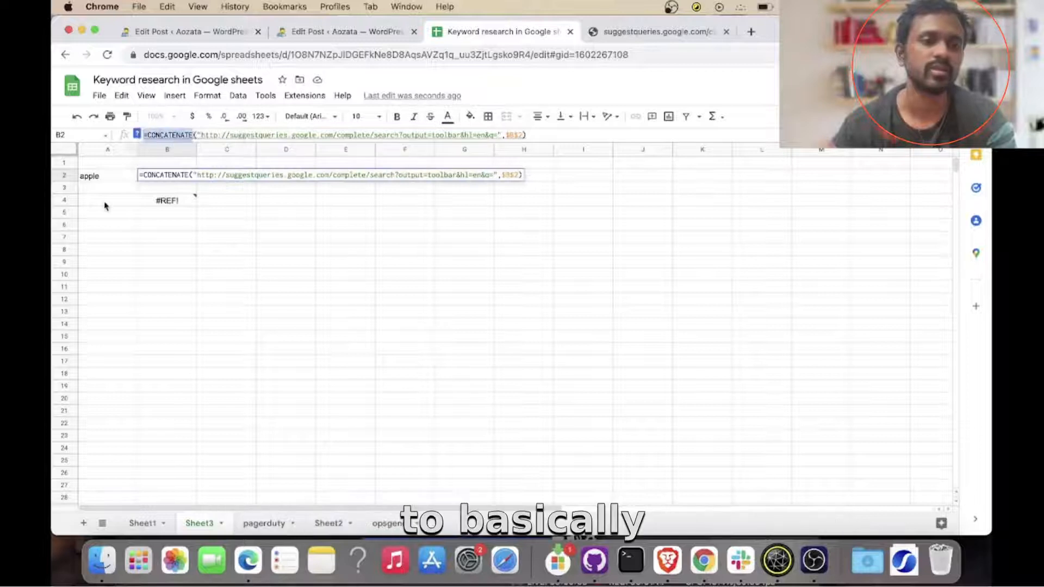
{"action": "left_click", "coordinate": [656, 32]}
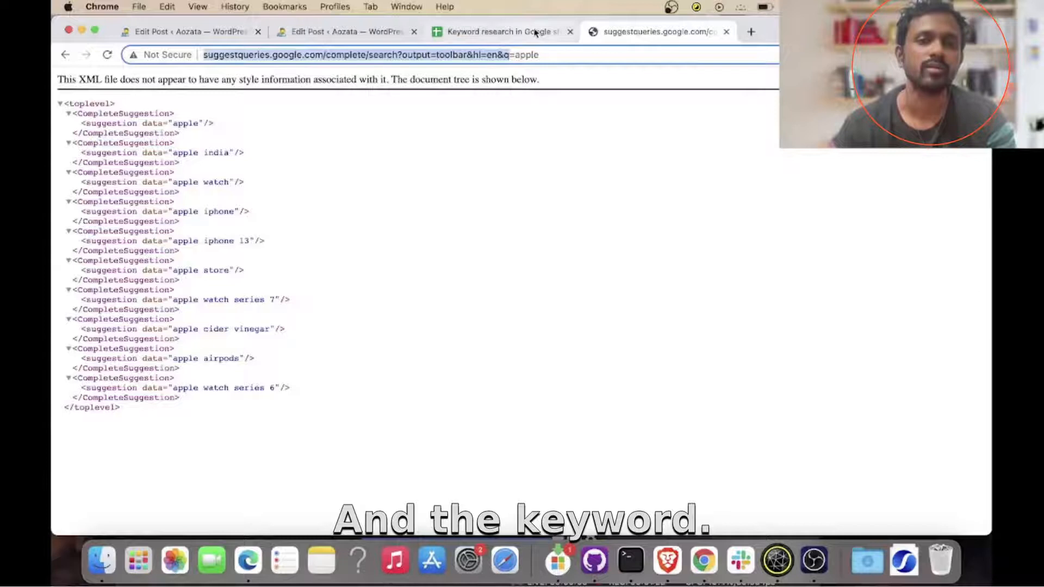
{"action": "left_click", "coordinate": [499, 31]}
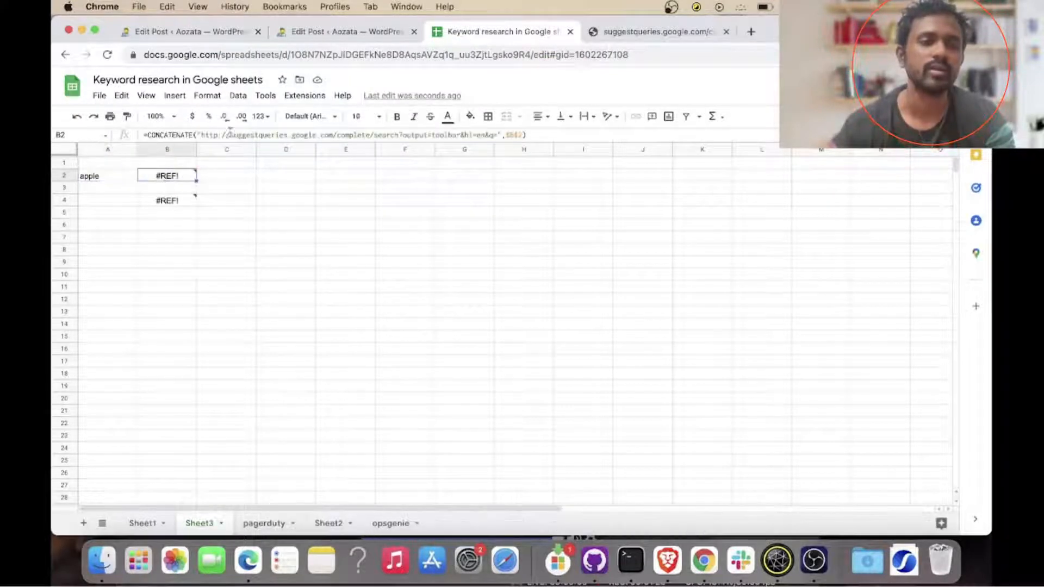
{"action": "double_click", "coordinate": [167, 175]}
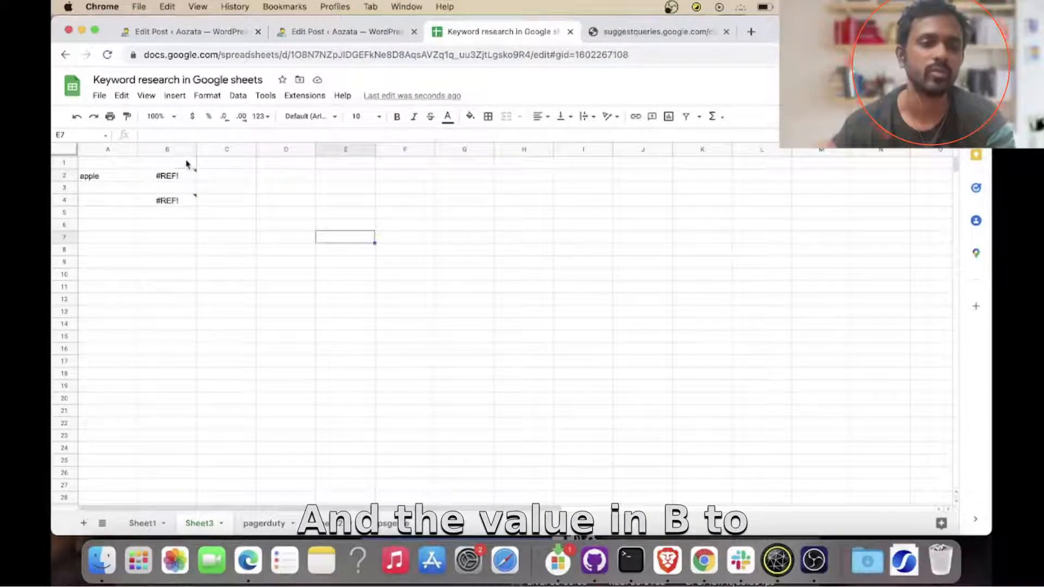
Step: Rewrite B2 as =CONCAT(B1,A2) to build the working apple suggest-query URL
{"action": "left_click", "coordinate": [167, 176]}
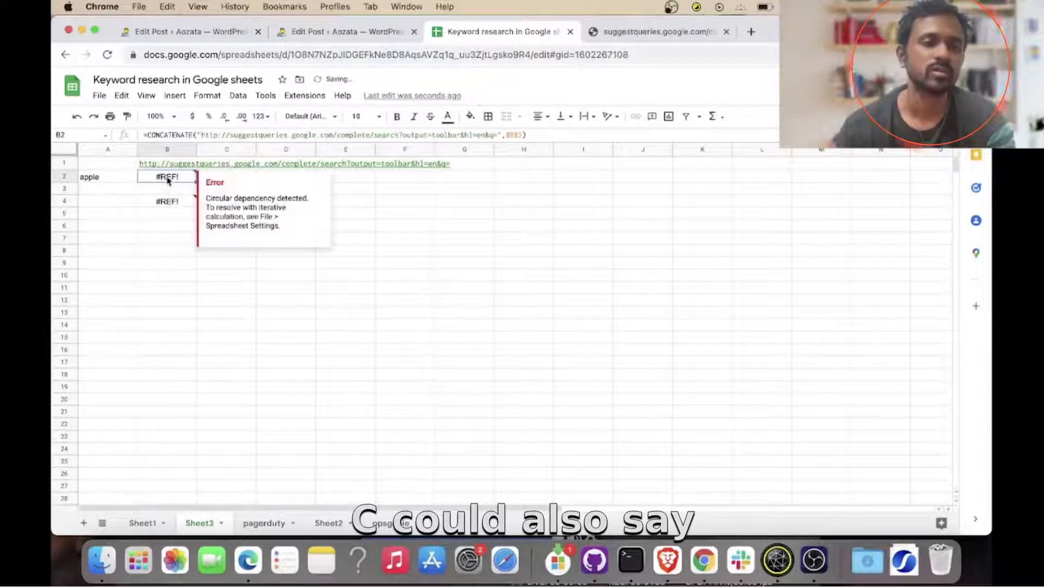
{"action": "type", "text": "=conca"}
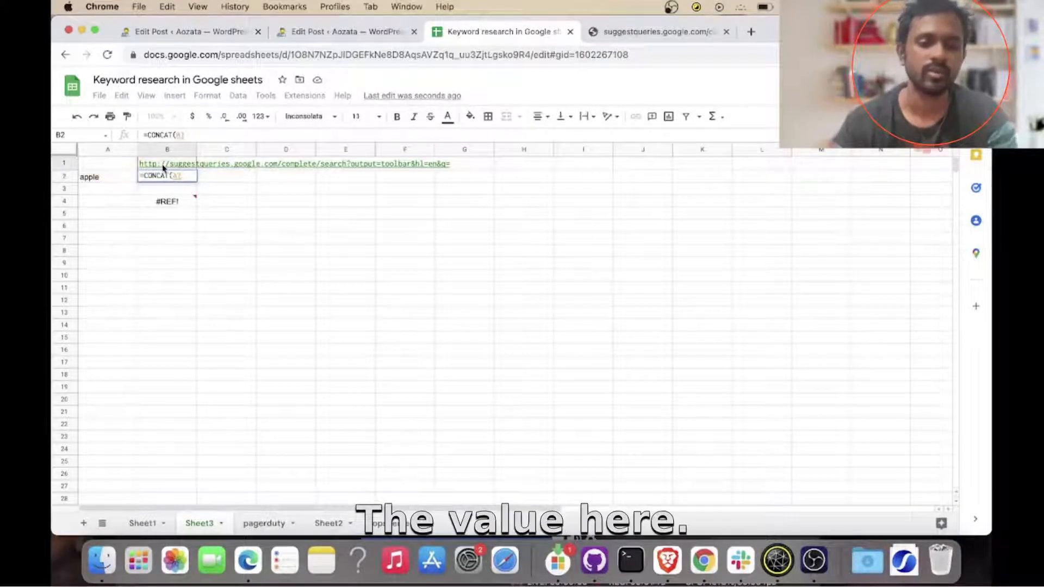
{"action": "left_click", "coordinate": [88, 176]}
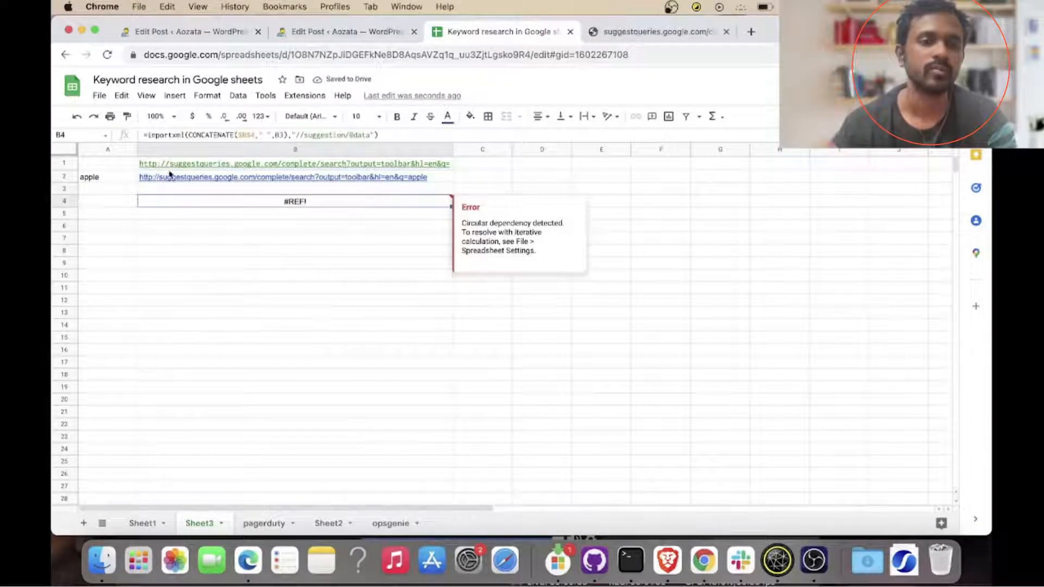
{"action": "left_click", "coordinate": [283, 176]}
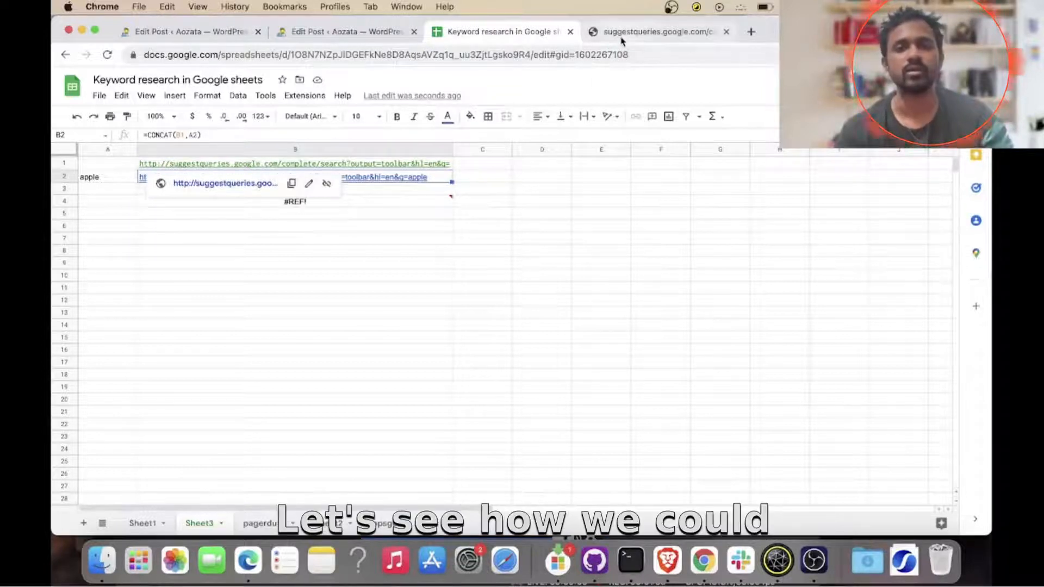
{"action": "left_click", "coordinate": [655, 31]}
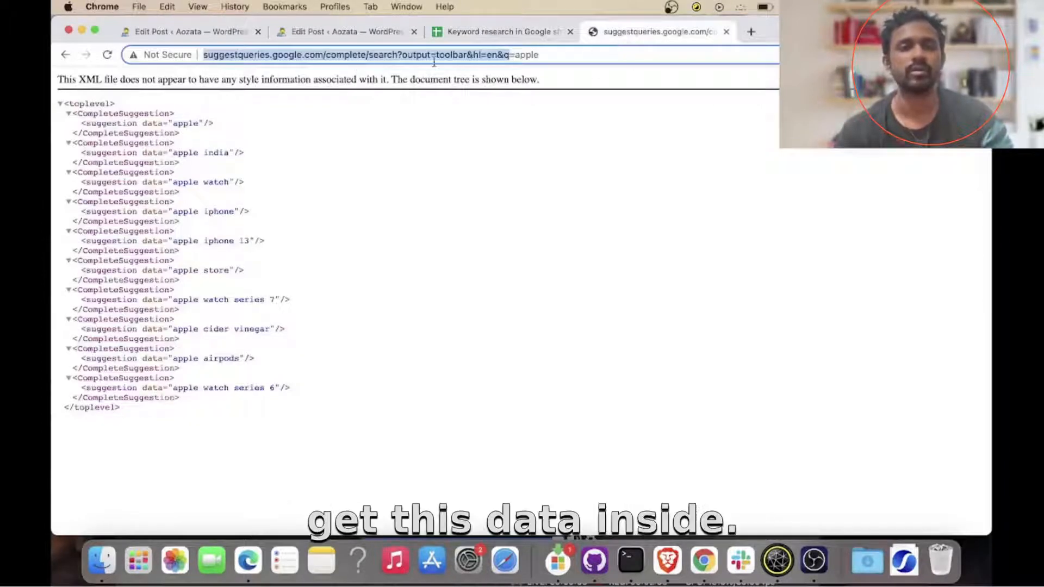
{"action": "left_click", "coordinate": [499, 32]}
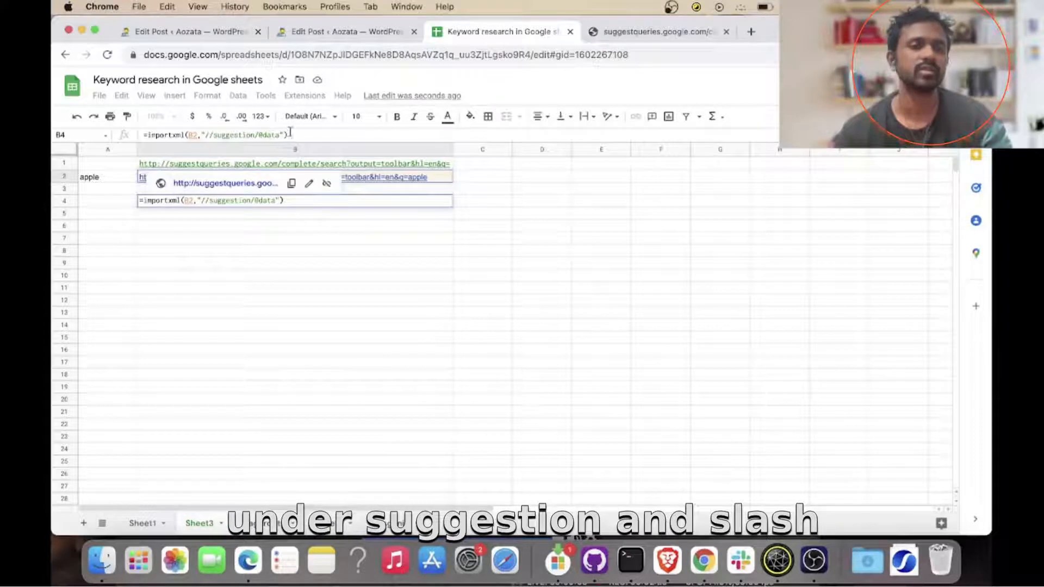
{"action": "left_click", "coordinate": [656, 31]}
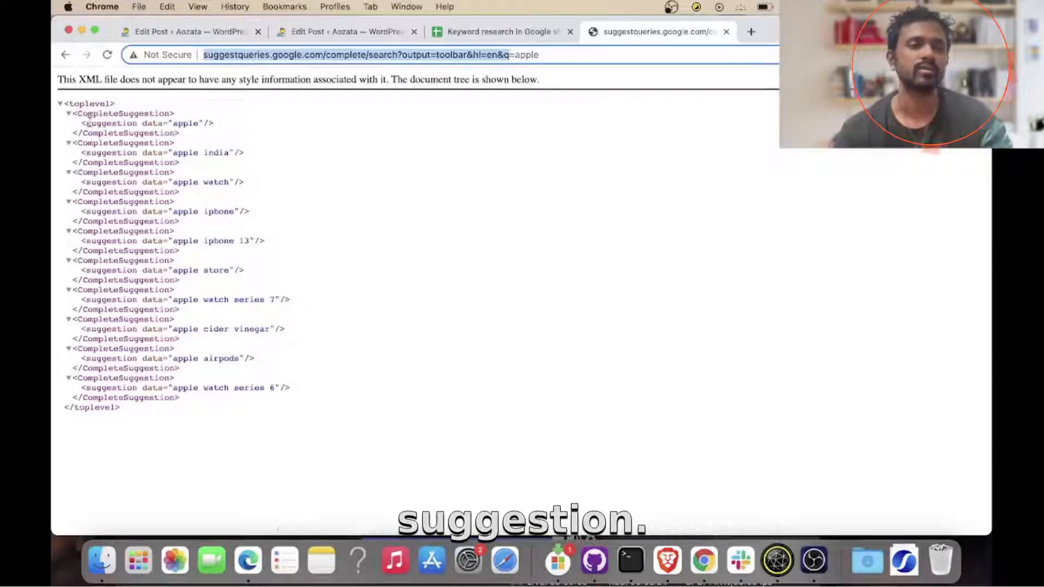
{"action": "left_click", "coordinate": [496, 32]}
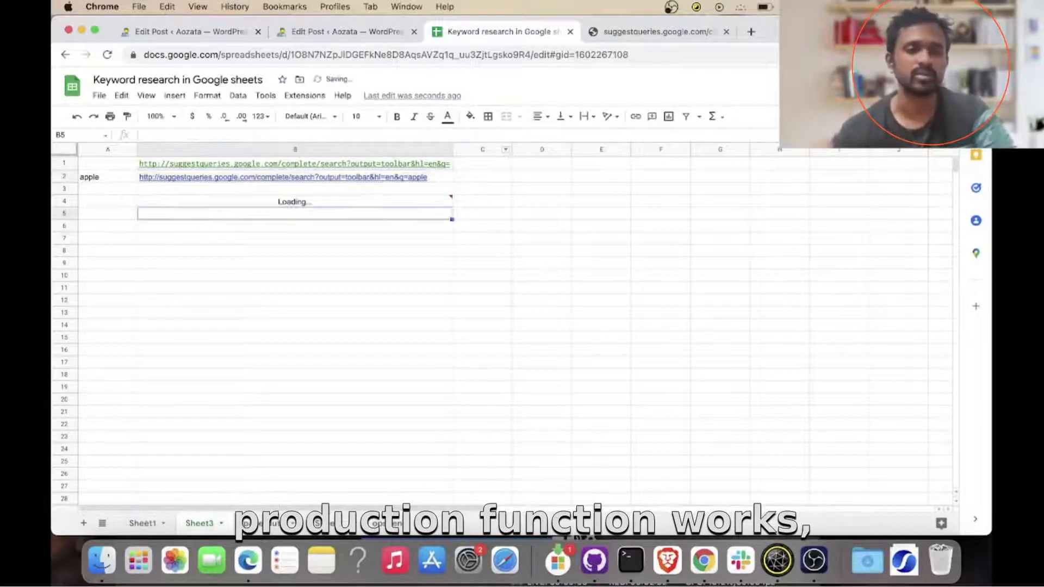
{"action": "left_click", "coordinate": [751, 31]}
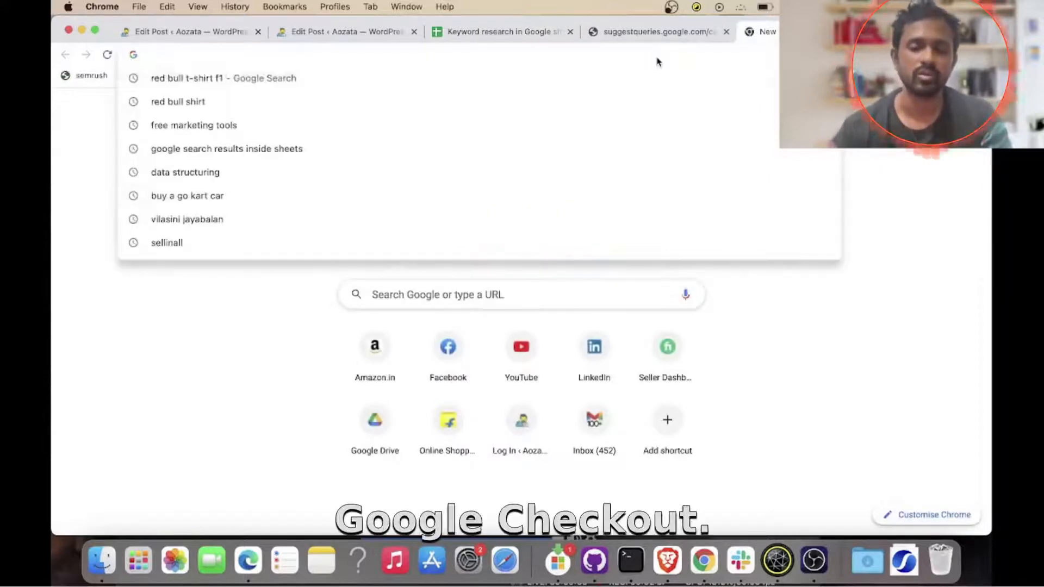
Step: Search for import xml and view the IMPORTXML help article's xpath_query syntax
{"action": "type", "text": "import xml"}
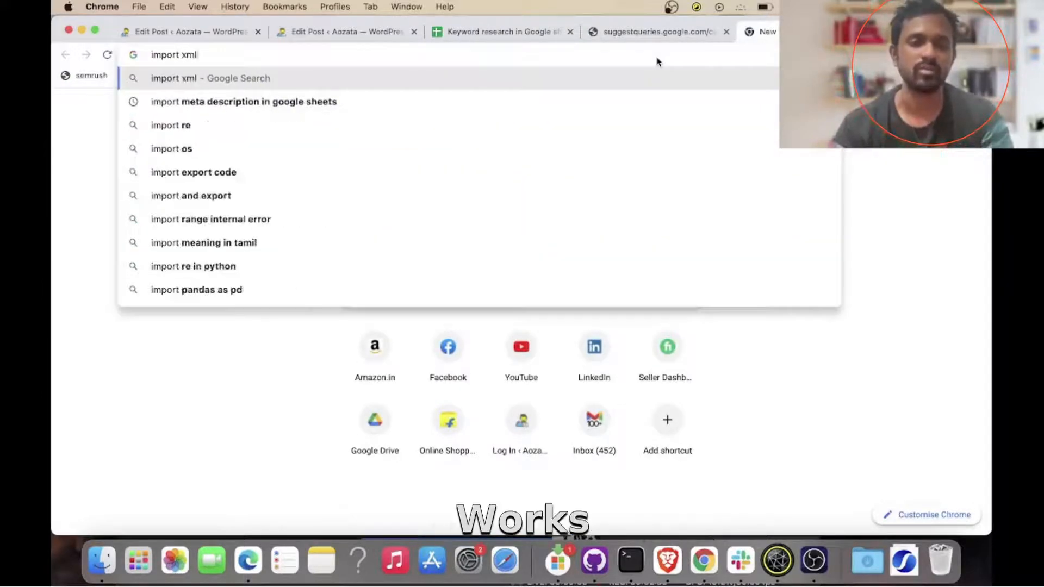
{"action": "key", "text": "Return"}
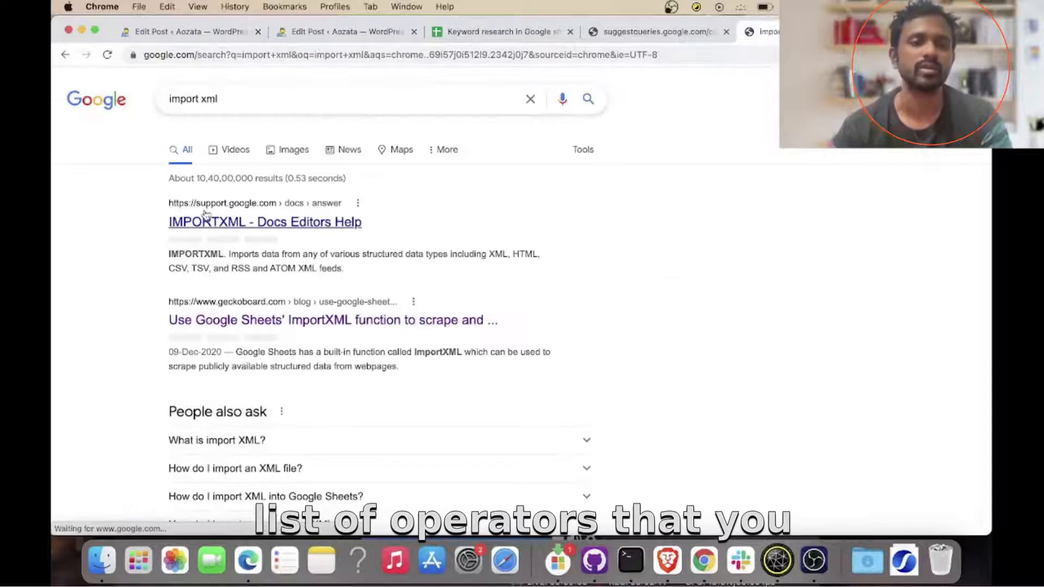
{"action": "left_click", "coordinate": [264, 221]}
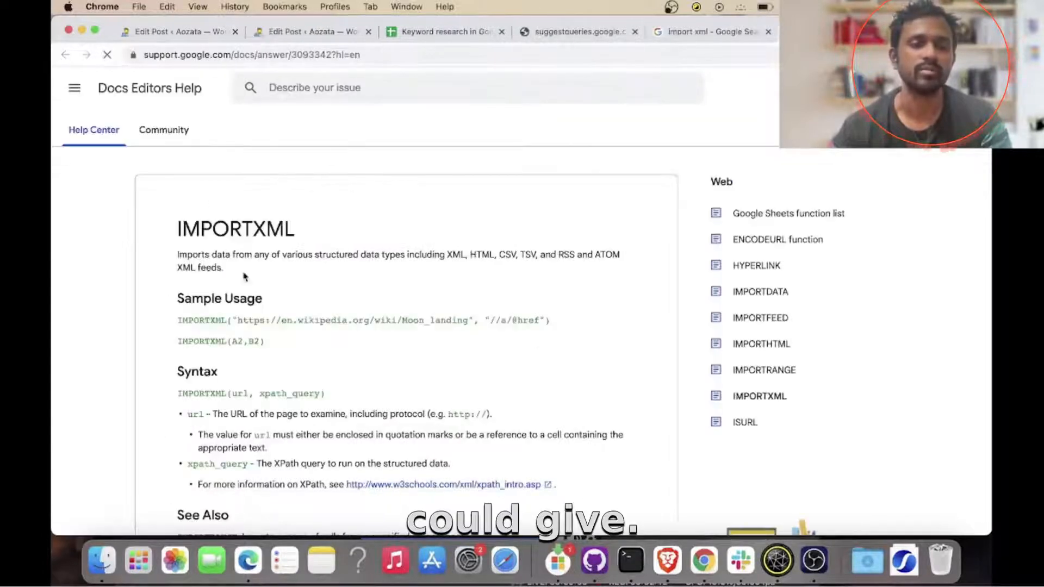
{"action": "scroll", "scroll_direction": "down", "scroll_amount": 3}
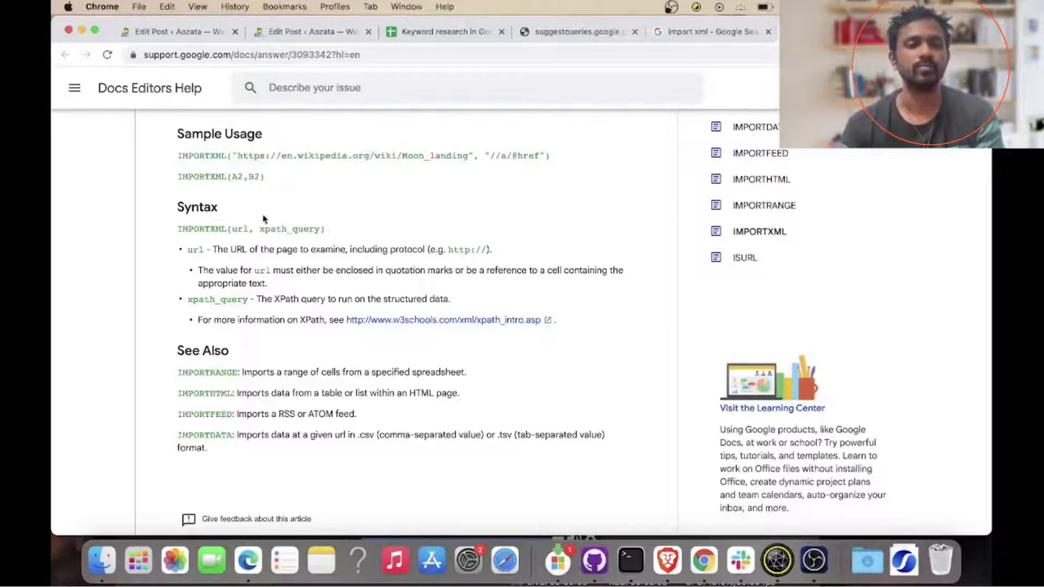
{"action": "double_click", "coordinate": [291, 229]}
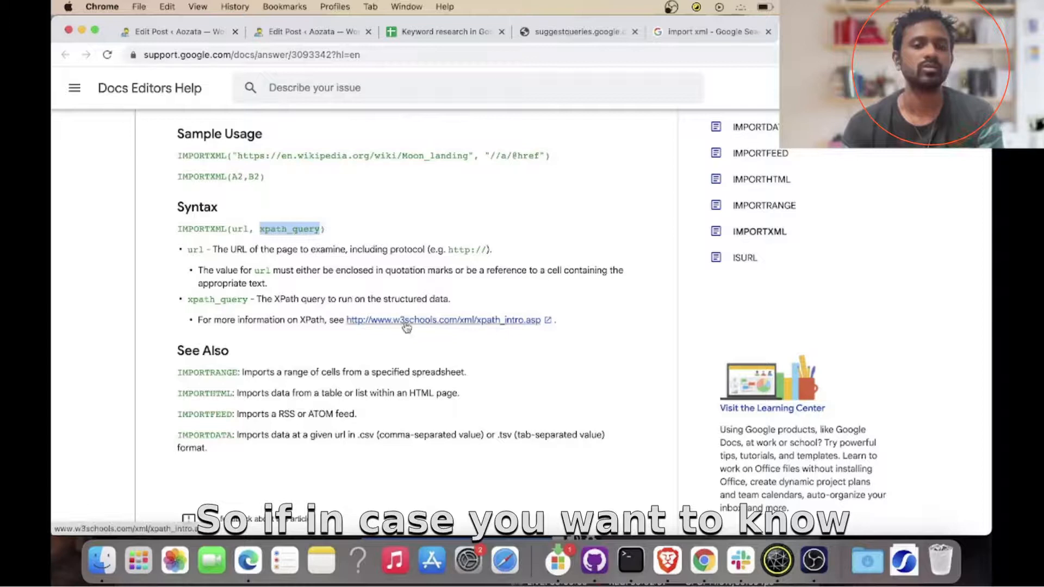
Step: Inspect the XPath reference link's element in DevTools, view its Copy options, and close DevTools
{"action": "right_click", "coordinate": [406, 320]}
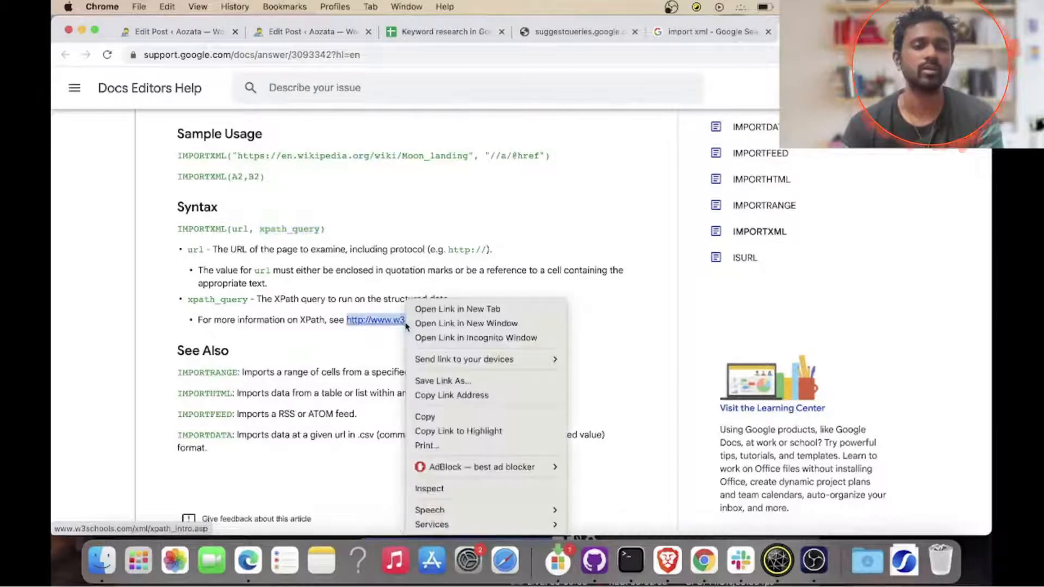
{"action": "left_click", "coordinate": [446, 492]}
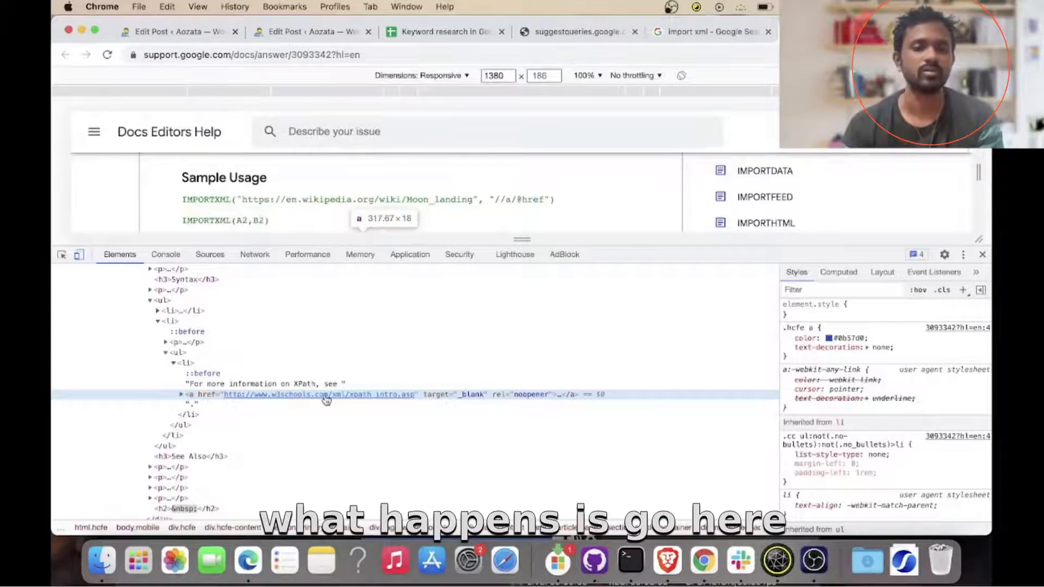
{"action": "right_click", "coordinate": [326, 394]}
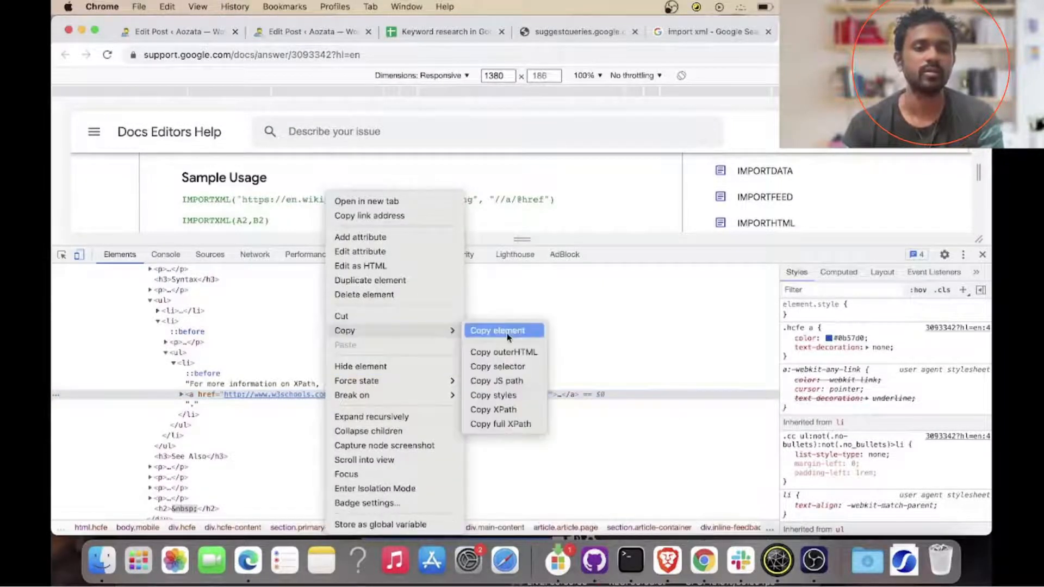
{"action": "mouse_move", "coordinate": [607, 330]}
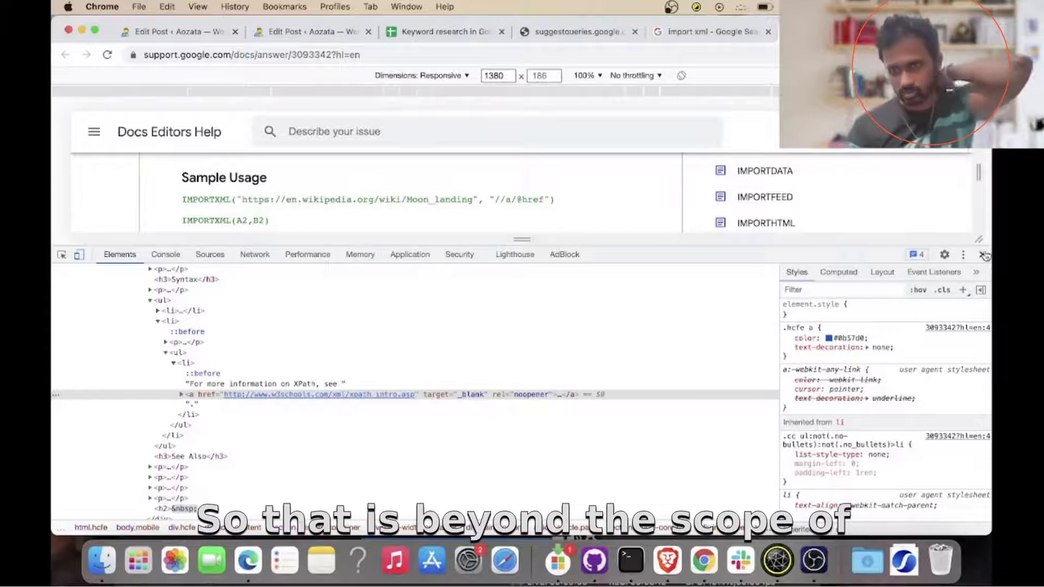
{"action": "left_click", "coordinate": [985, 254]}
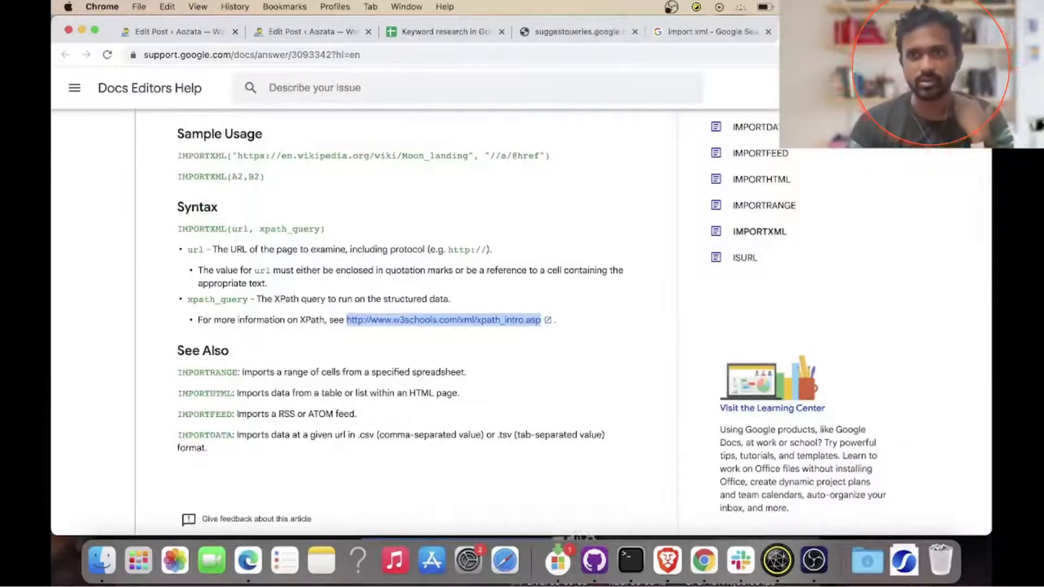
Step: Review the apple IMPORTXML results on Sheet3, then go to Sheet1 holding the email keyword grid
{"action": "left_click", "coordinate": [500, 32]}
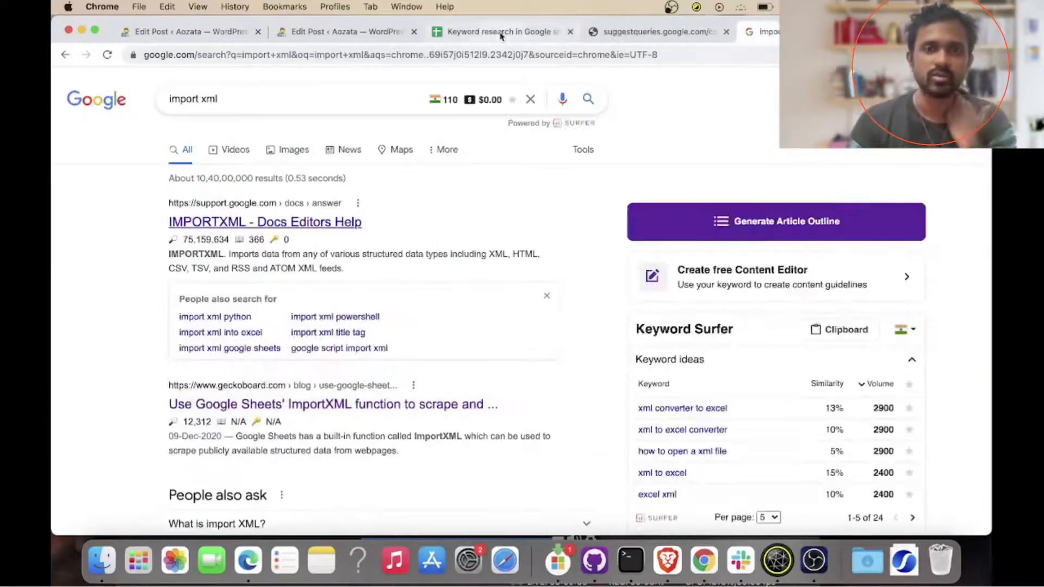
{"action": "left_click", "coordinate": [499, 32]}
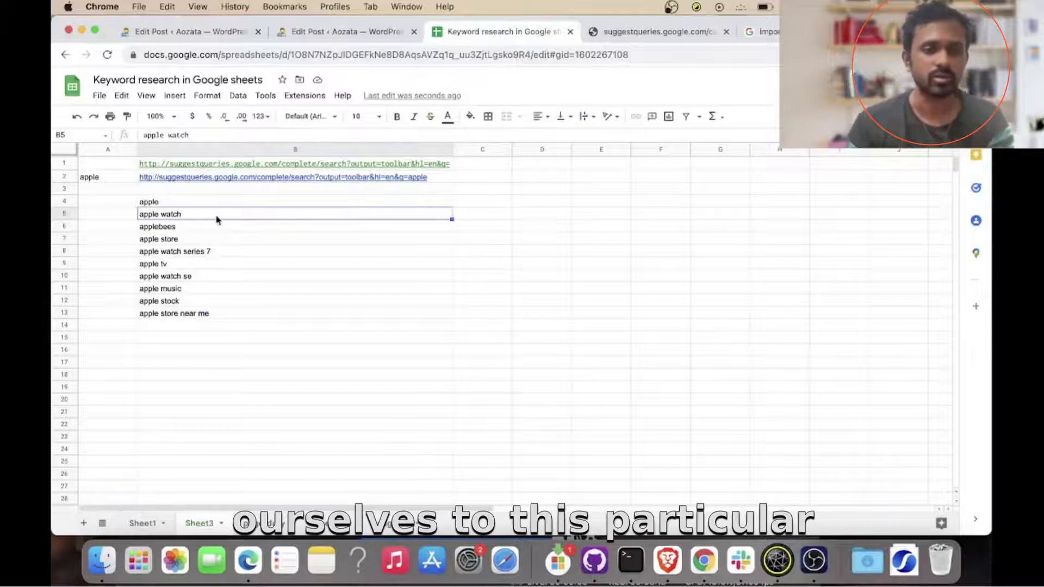
{"action": "left_click", "coordinate": [293, 202]}
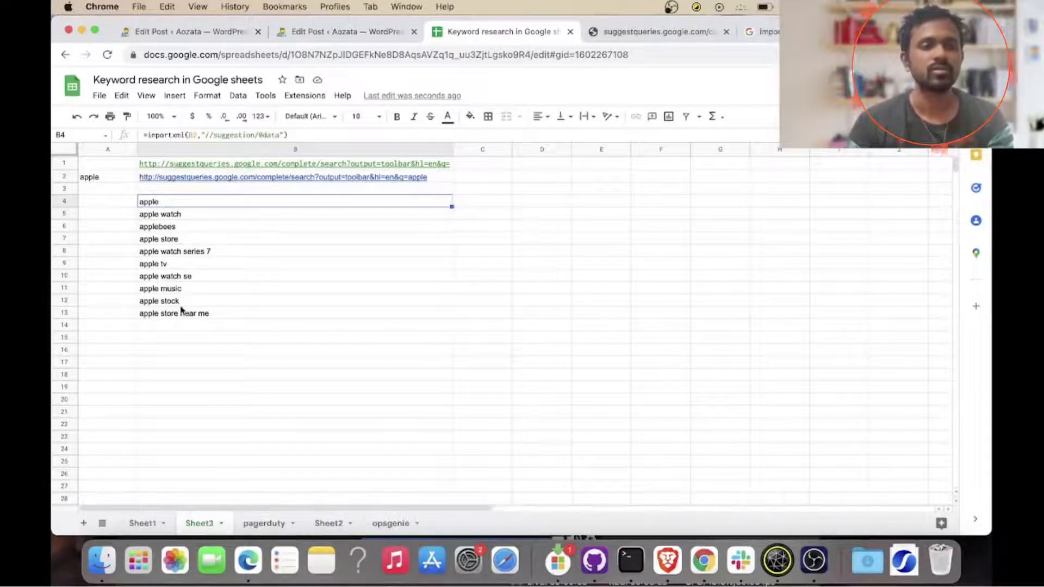
{"action": "left_click", "coordinate": [90, 176]}
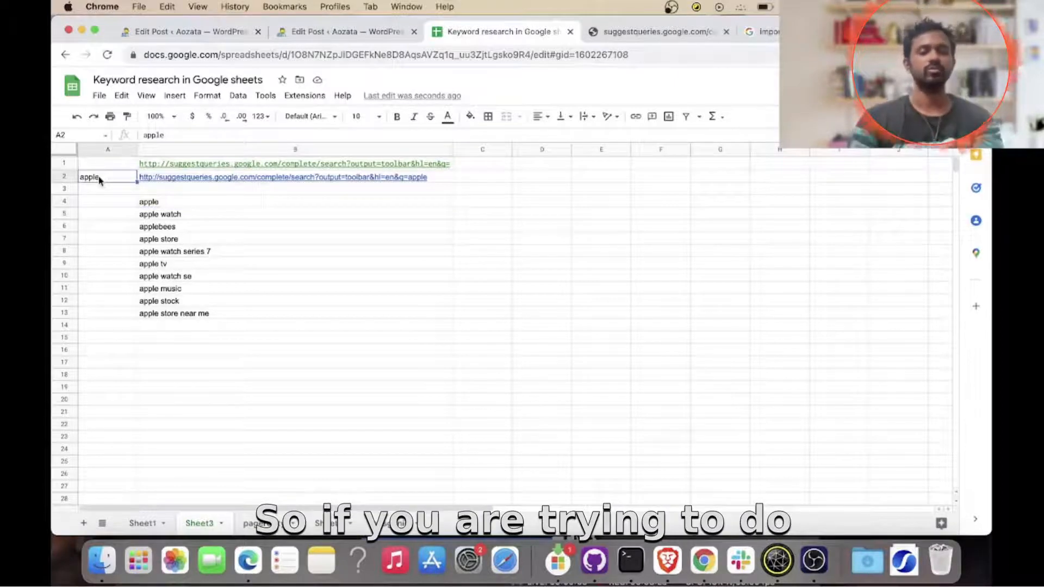
{"action": "type", "text": "search e"}
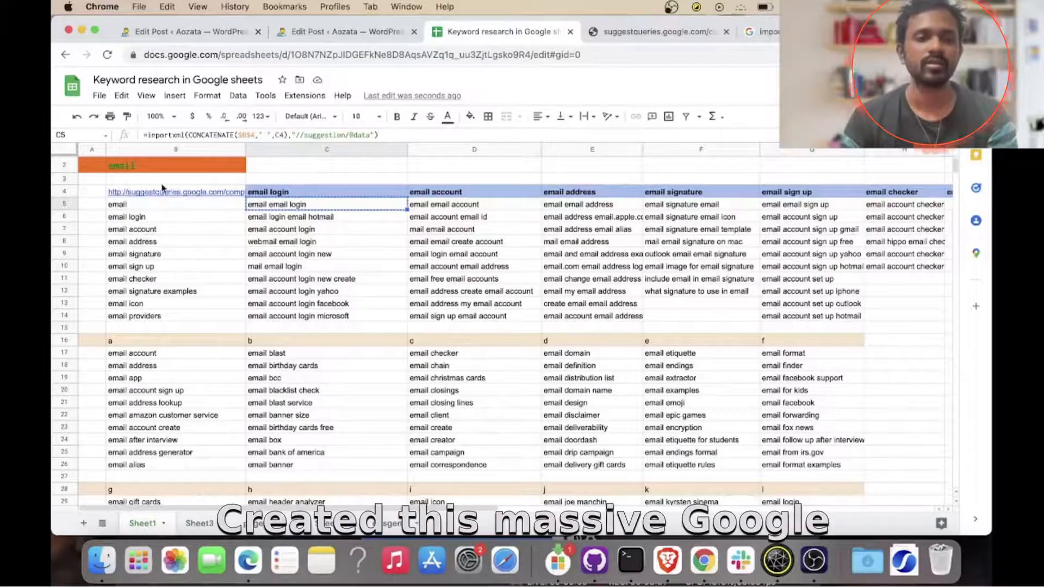
{"action": "left_click", "coordinate": [175, 192]}
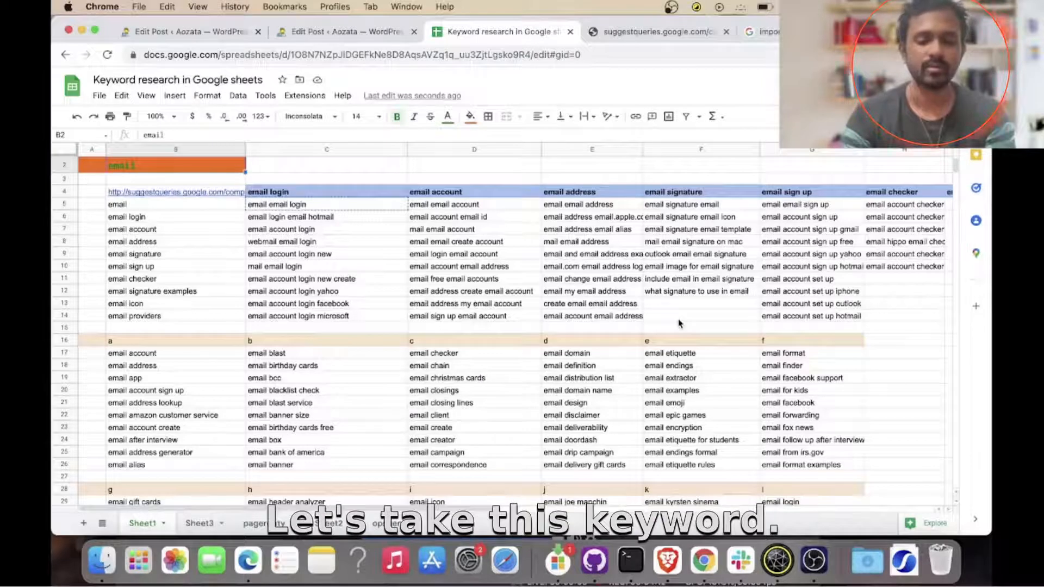
{"action": "type", "text": "carpenter bees"}
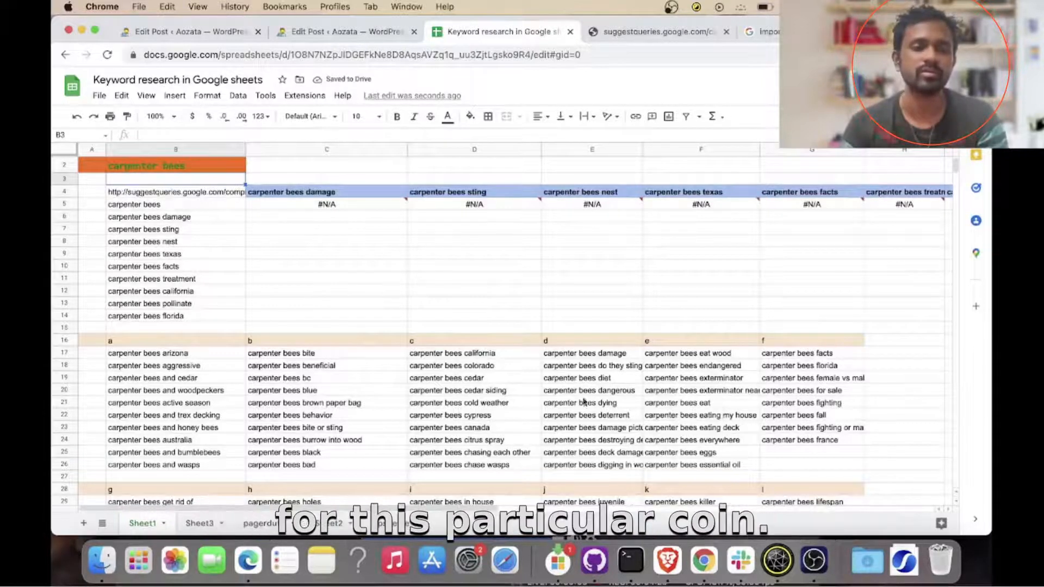
Step: Scroll through the refreshed carpenter bees suggestion lists down to the y and z groups
{"action": "scroll", "scroll_direction": "down", "scroll_amount": 3}
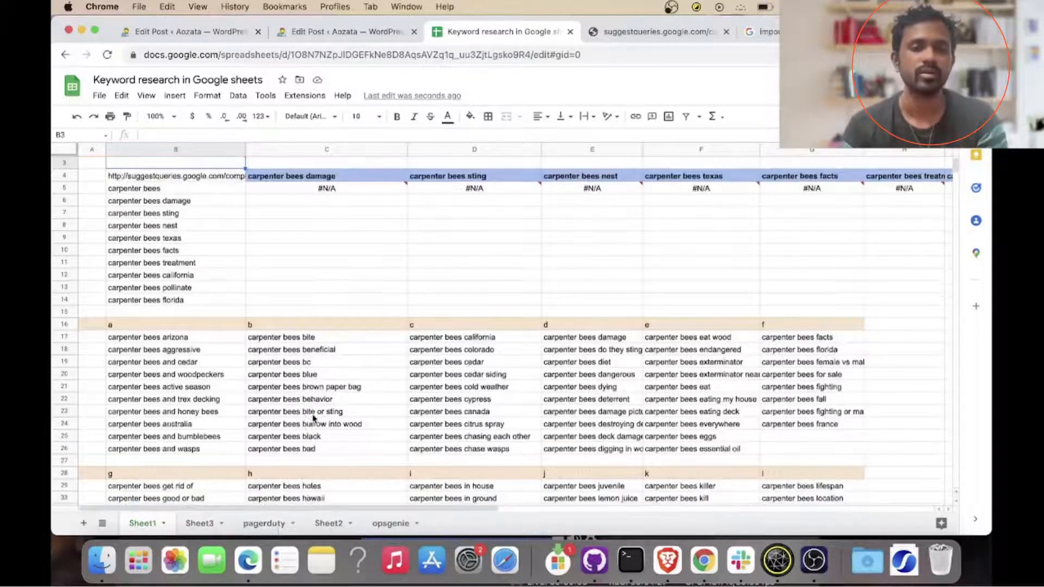
{"action": "scroll", "scroll_direction": "down", "scroll_amount": 3}
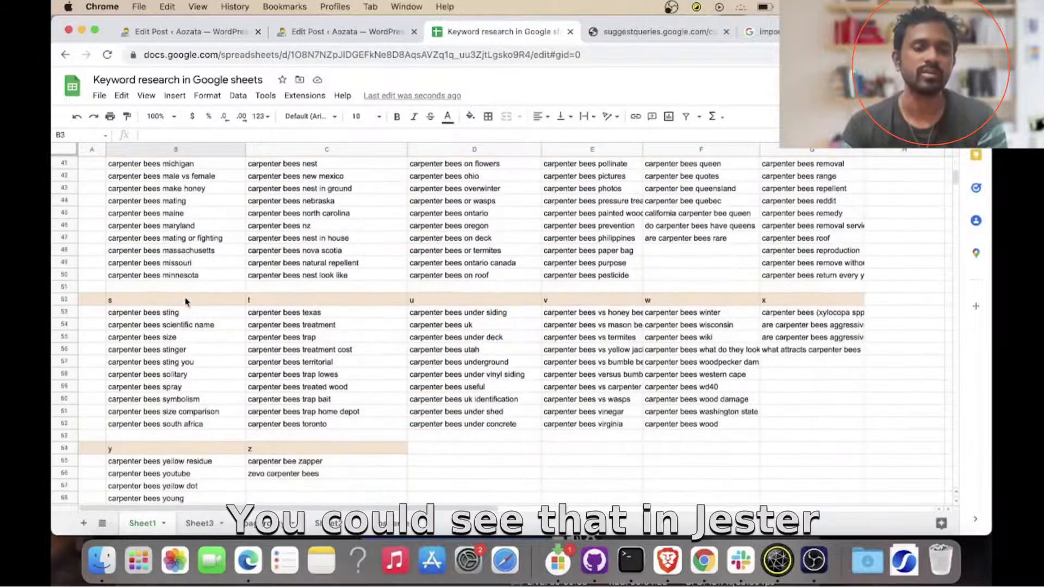
{"action": "scroll", "scroll_direction": "up", "scroll_amount": 3}
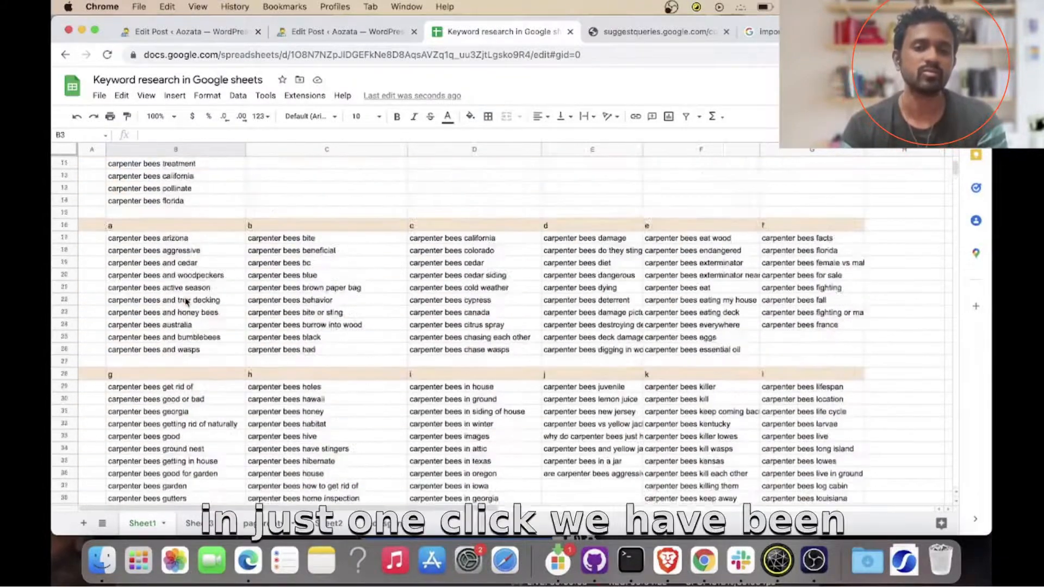
{"action": "scroll", "scroll_direction": "down", "scroll_amount": 3}
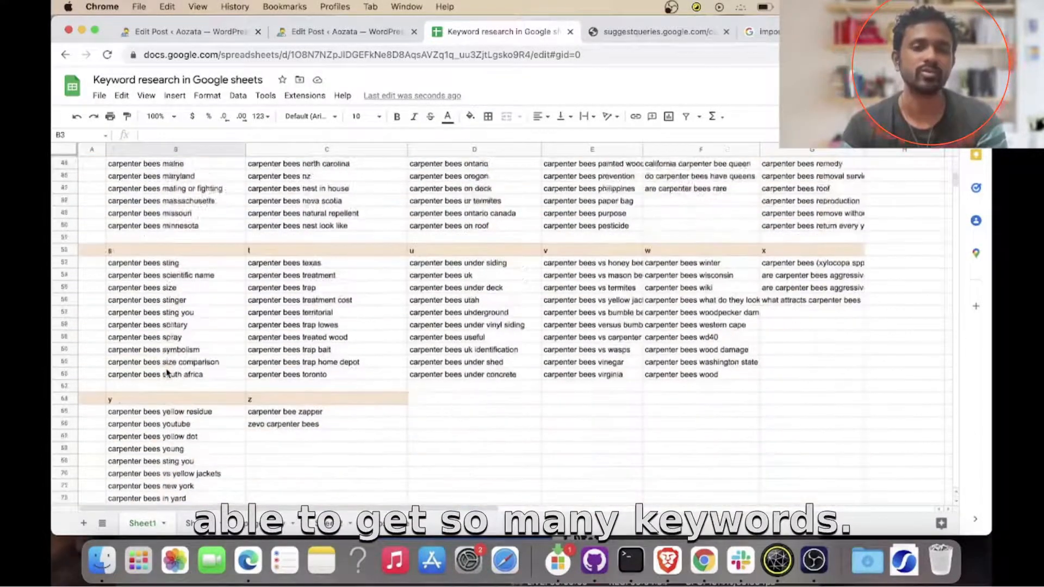
{"action": "scroll", "scroll_direction": "up", "scroll_amount": 3}
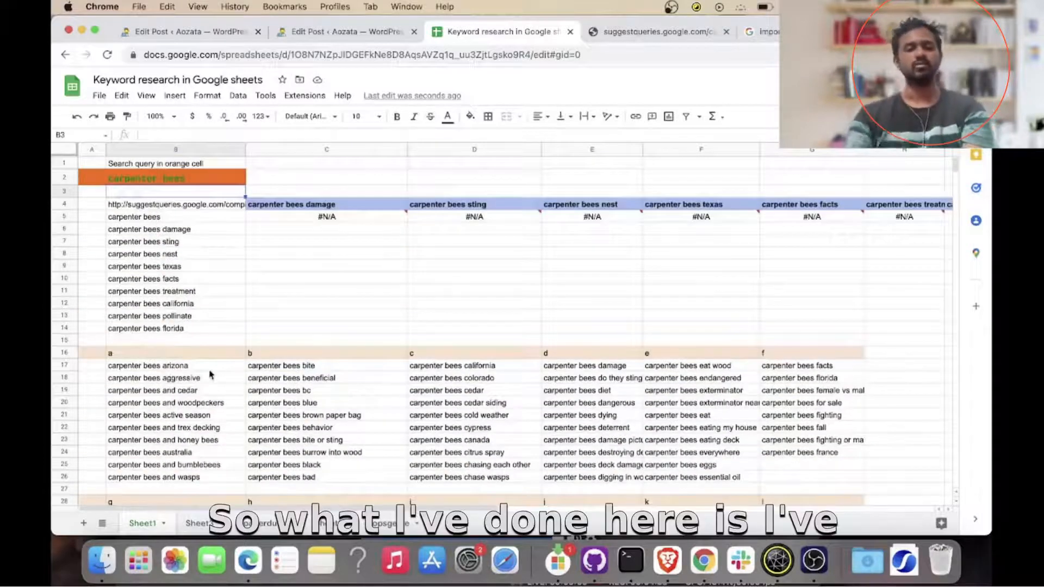
{"action": "left_click", "coordinate": [148, 365]}
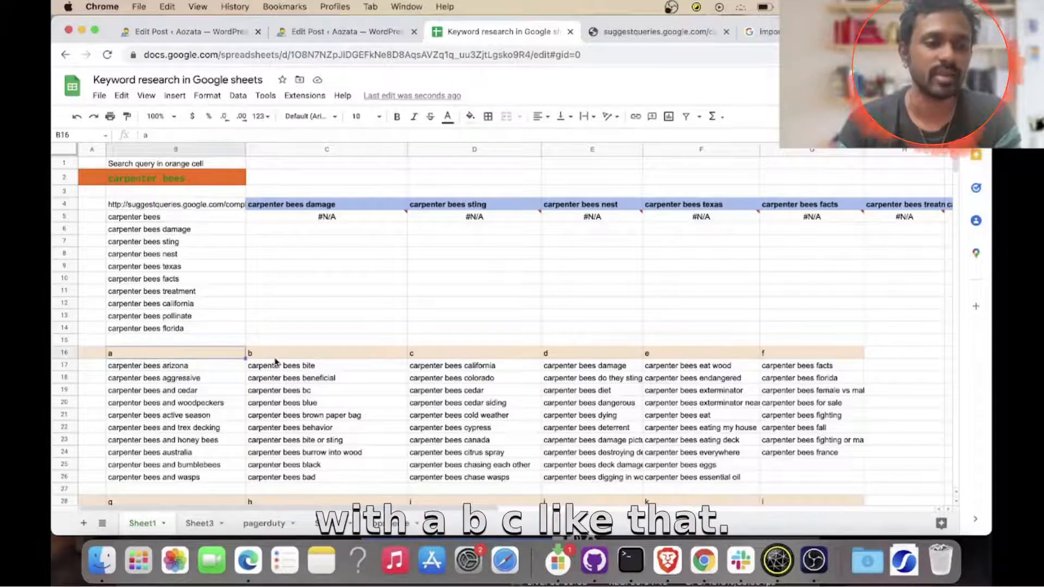
{"action": "left_click", "coordinate": [474, 353]}
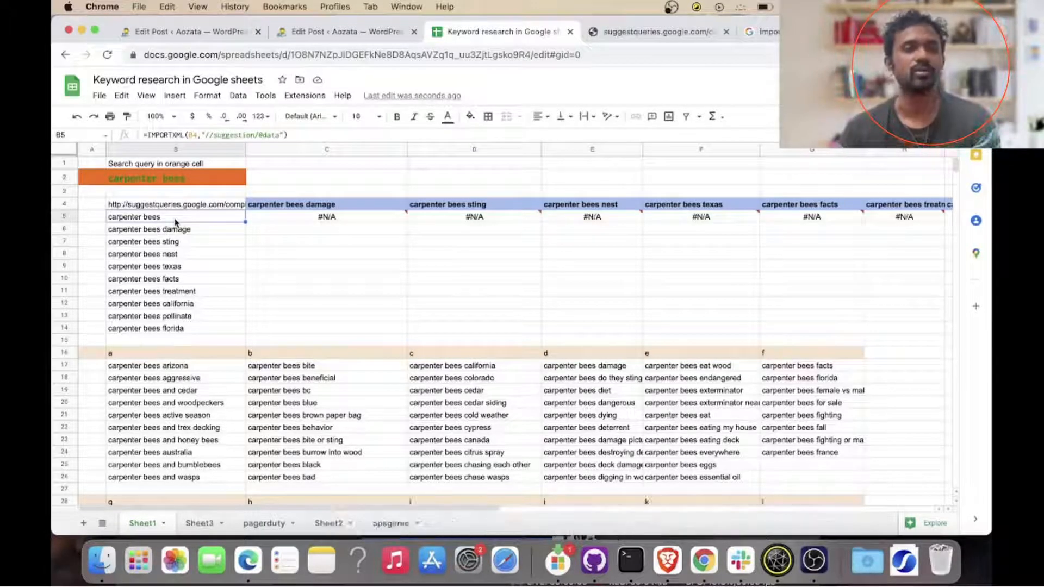
{"action": "left_click", "coordinate": [153, 364]}
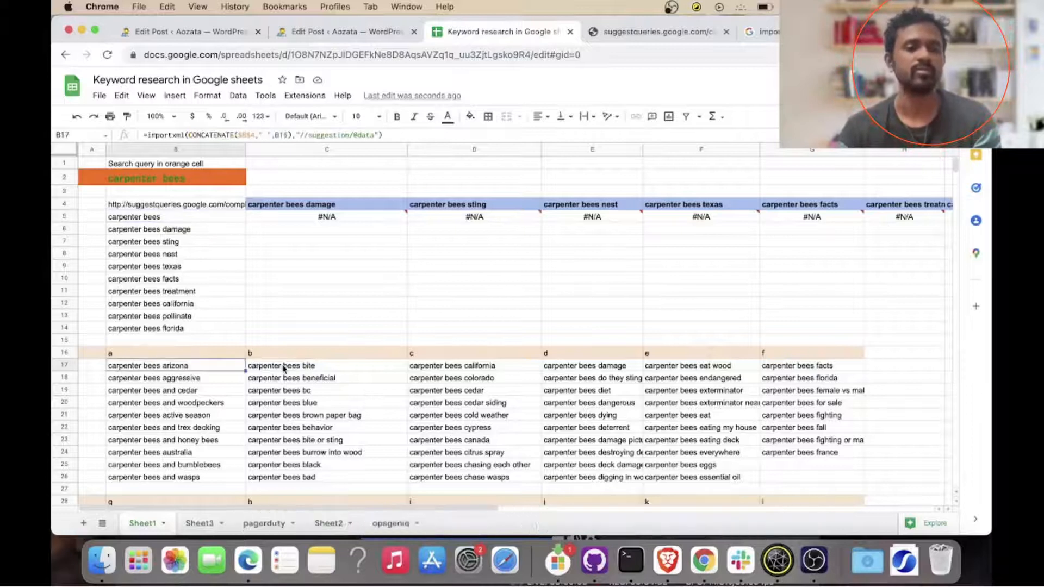
{"action": "left_click", "coordinate": [326, 364]}
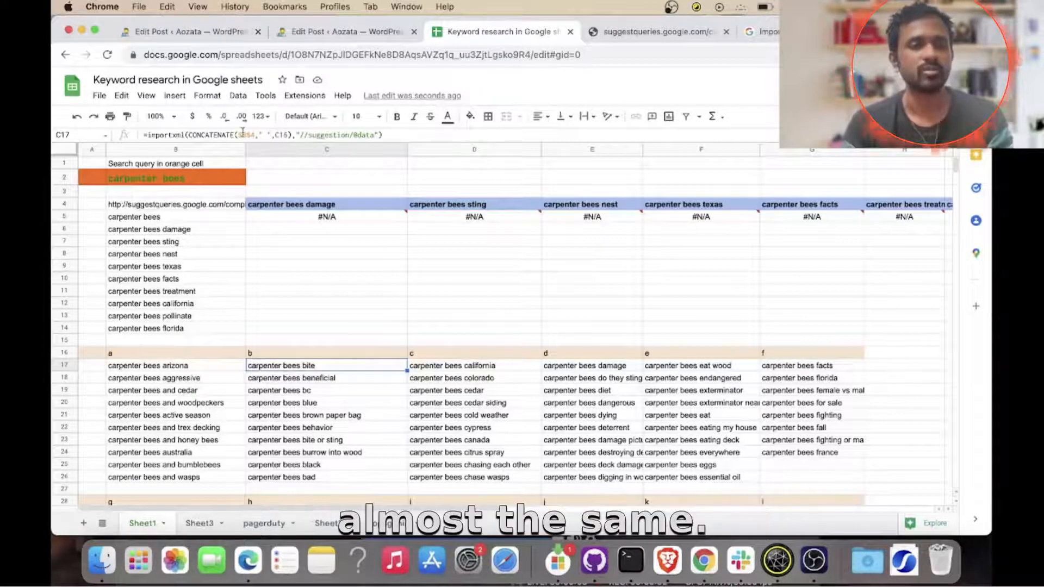
{"action": "left_click", "coordinate": [175, 365]}
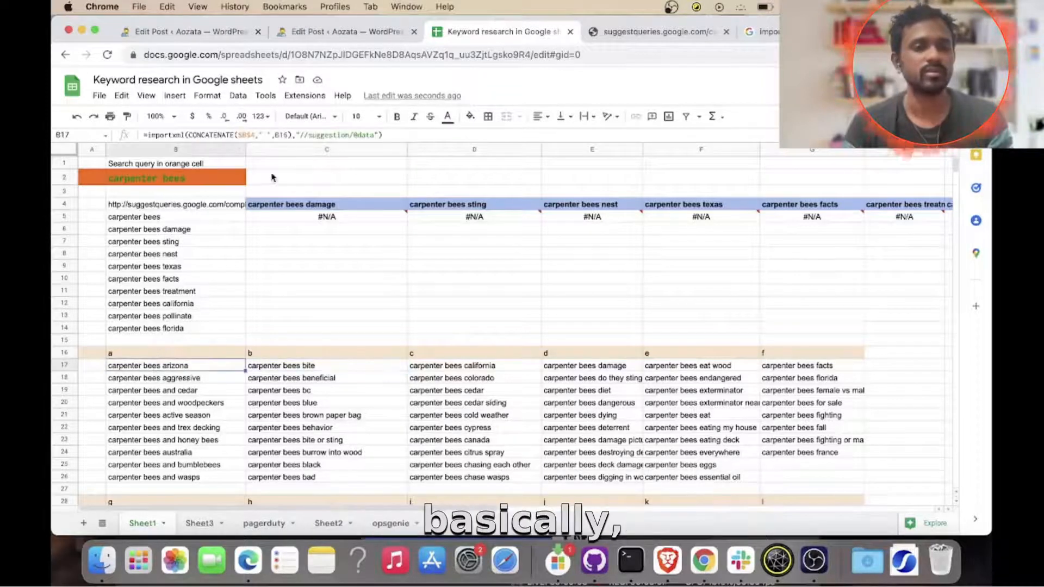
{"action": "double_click", "coordinate": [176, 365]}
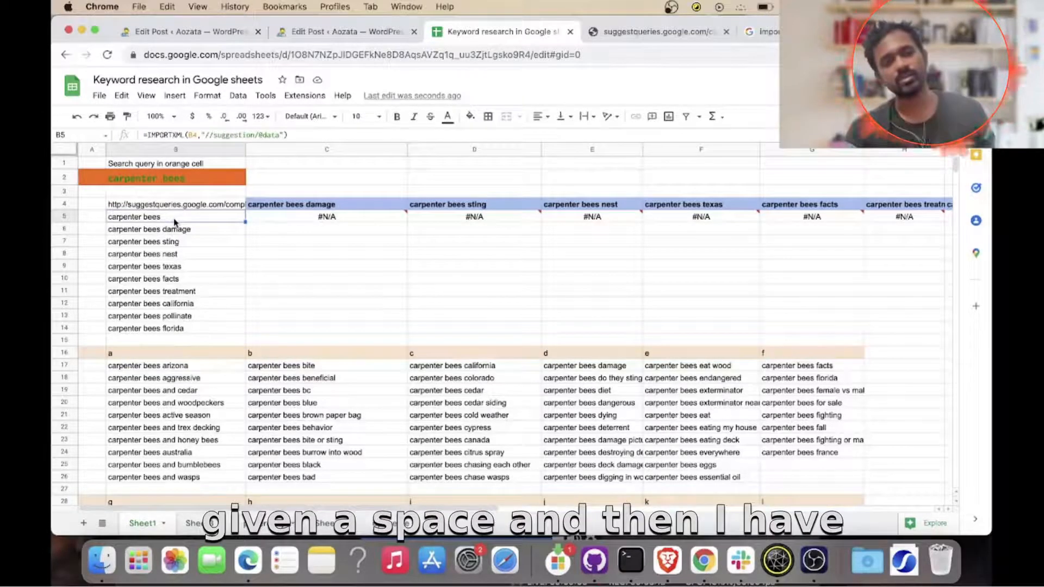
{"action": "left_click", "coordinate": [148, 365]}
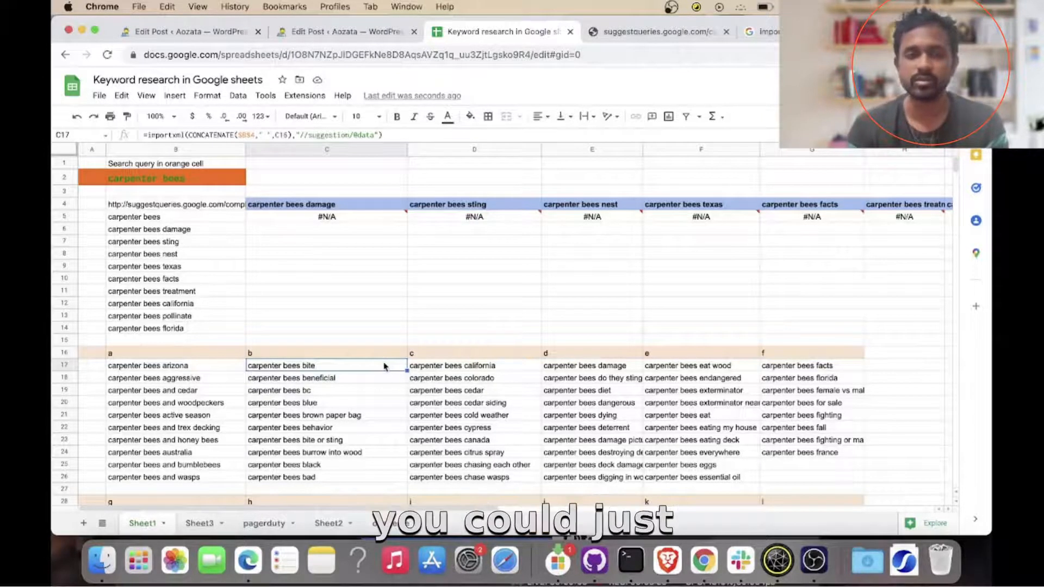
{"action": "left_click", "coordinate": [175, 365]}
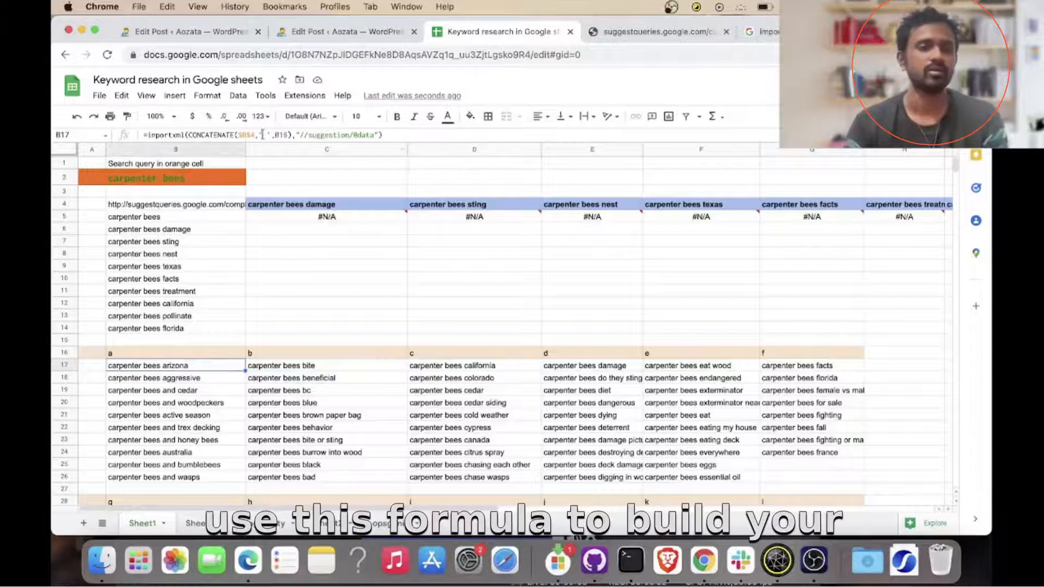